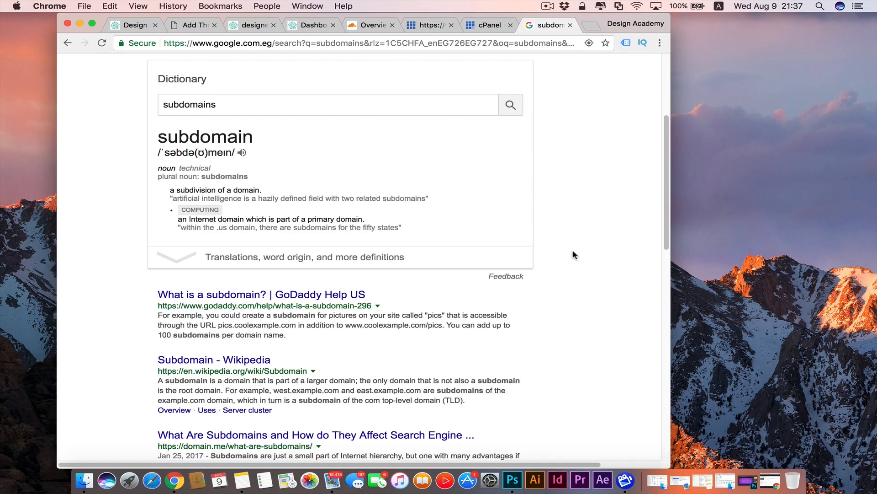
pyautogui.moveTo(425, 157)
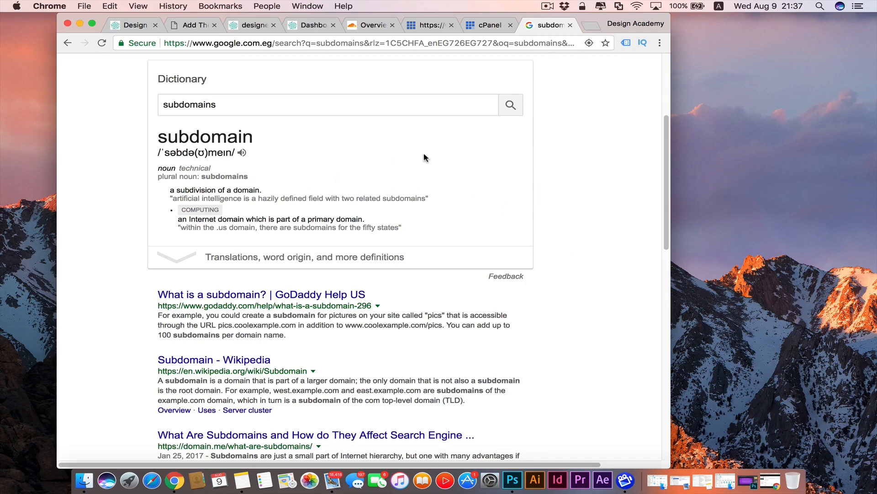
pyautogui.moveTo(177, 236)
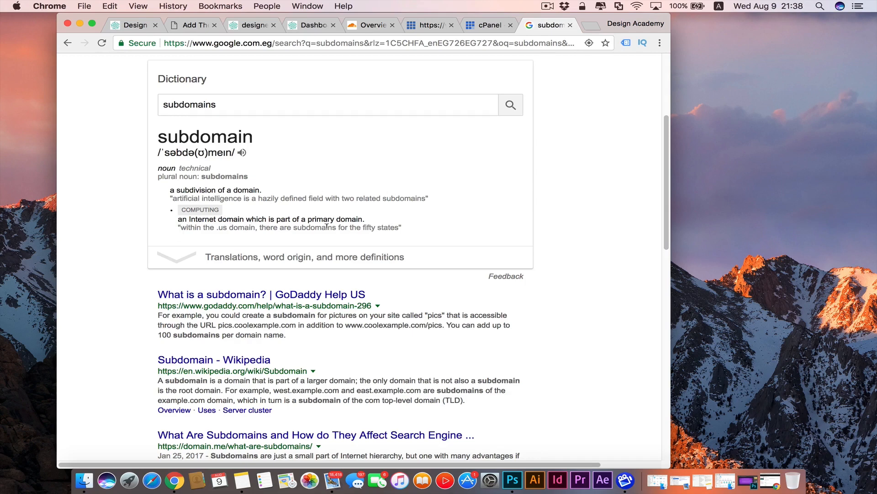
pyautogui.moveTo(238, 315)
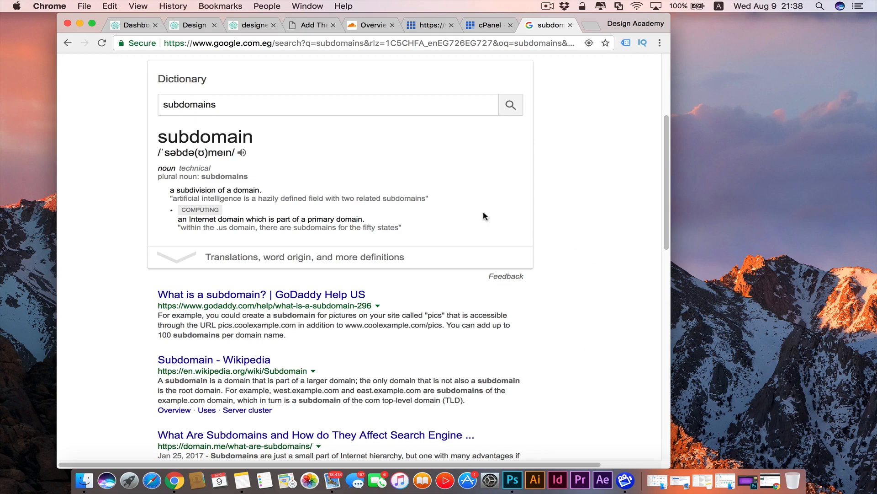
# Switch from the Google 'subdomain' results to the Design Academy Online homepage tab.
pyautogui.click(194, 26)
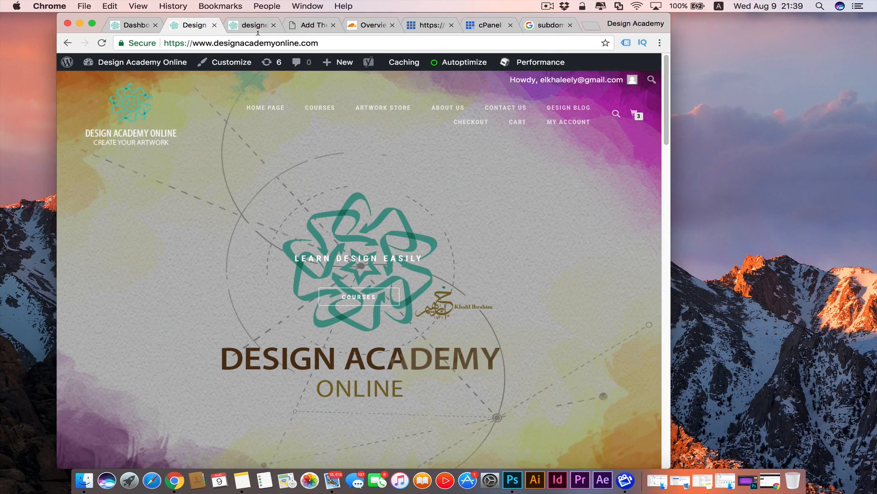
# View the designerblog site at blog.designacademyonline.com, comparing it with the main site.
pyautogui.click(252, 25)
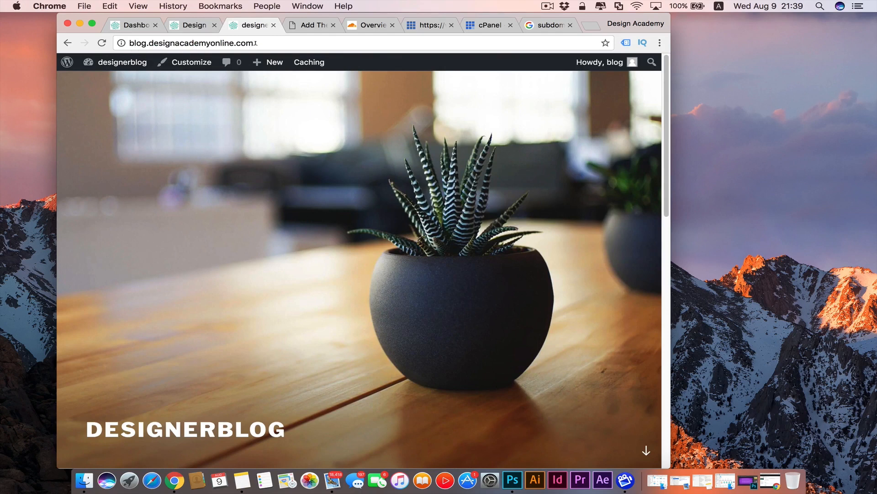
pyautogui.moveTo(351, 214)
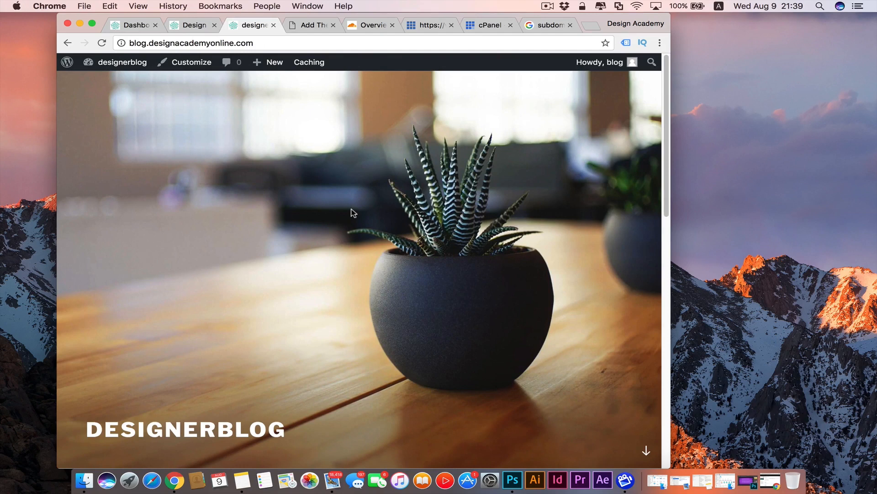
pyautogui.moveTo(296, 208)
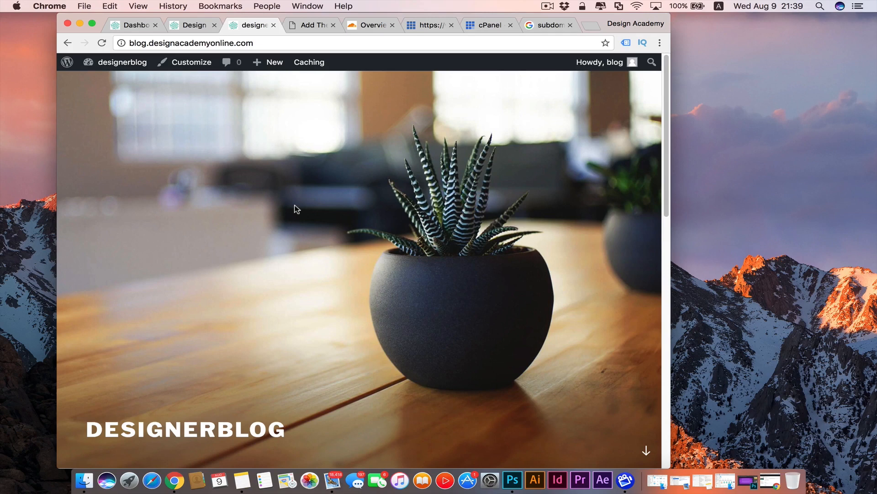
pyautogui.moveTo(281, 127)
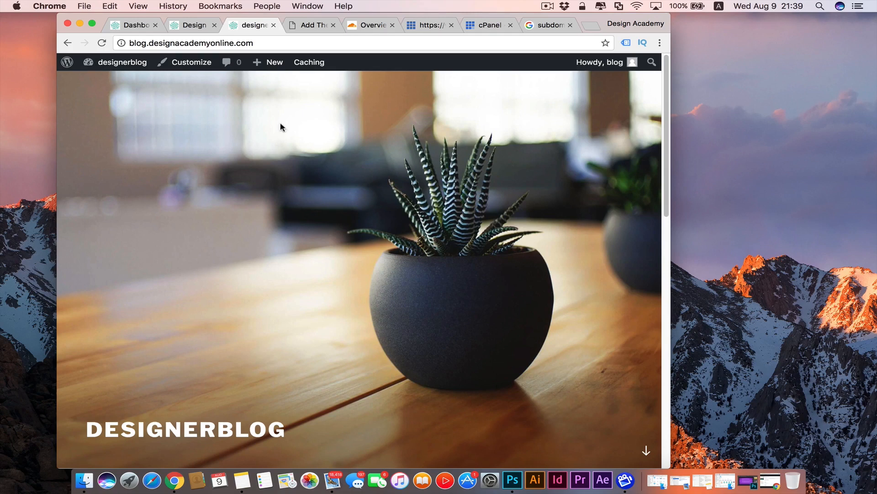
pyautogui.moveTo(201, 121)
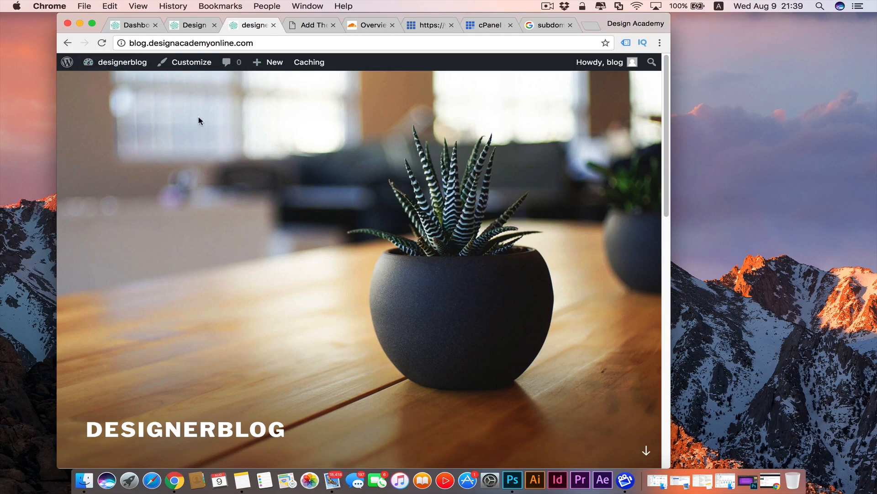
pyautogui.moveTo(209, 160)
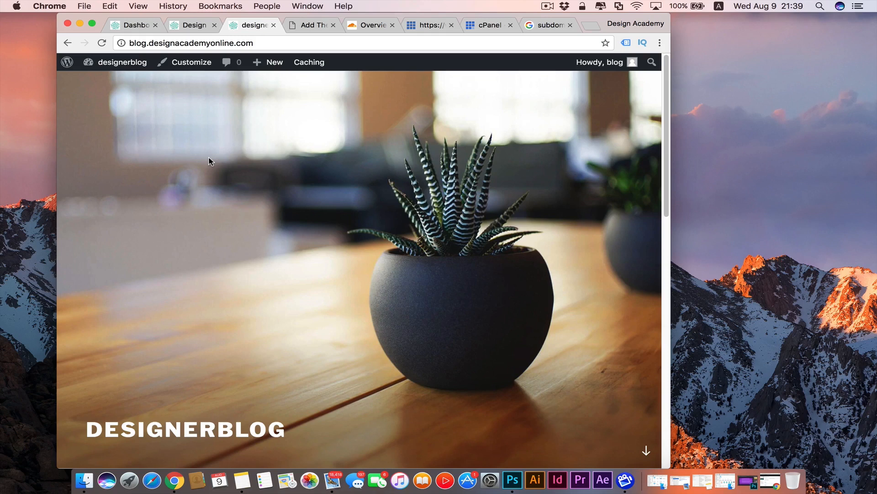
pyautogui.moveTo(175, 143)
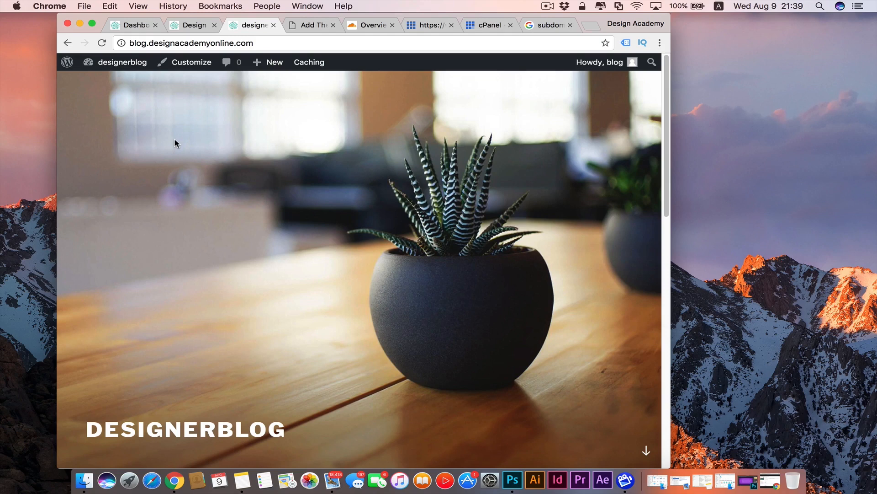
pyautogui.moveTo(196, 157)
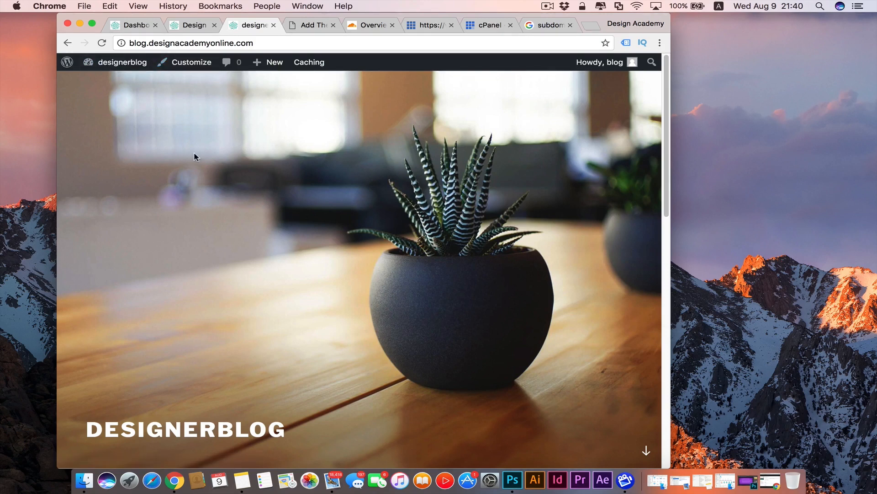
pyautogui.click(193, 25)
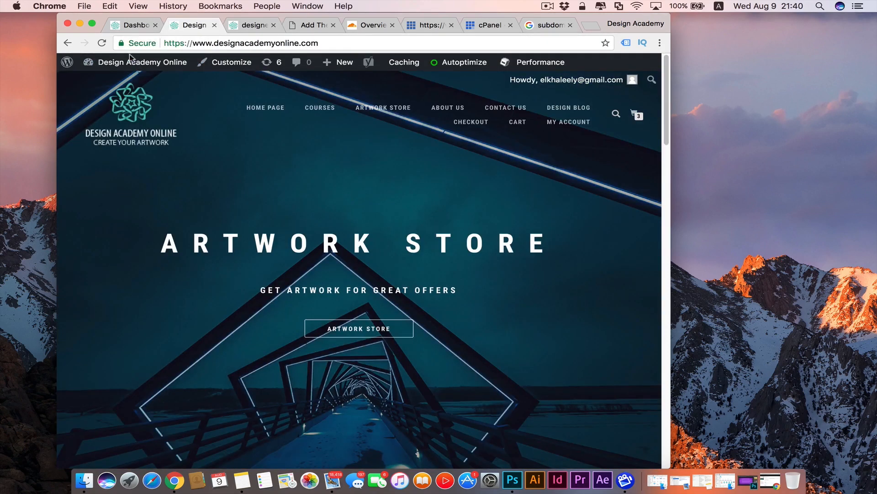
pyautogui.click(253, 26)
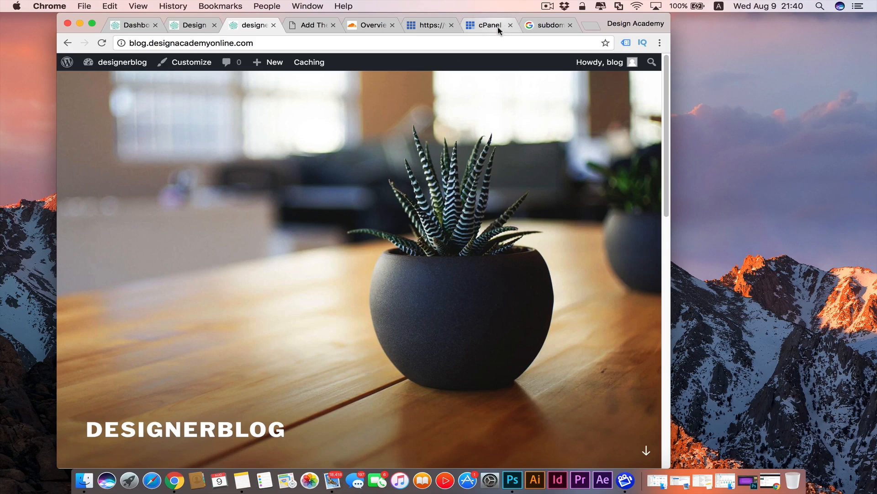
pyautogui.moveTo(499, 28)
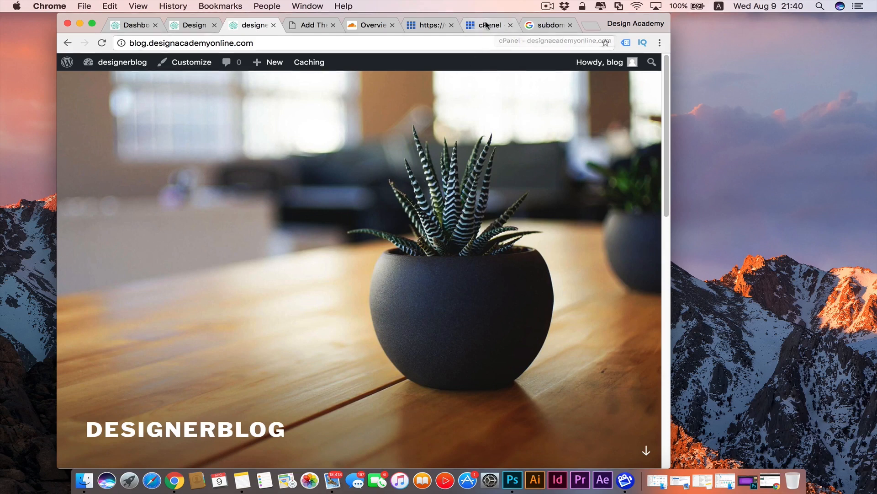
# Switch to the Bluehost cPanel and go to Domains > Subdomains.
pyautogui.click(490, 26)
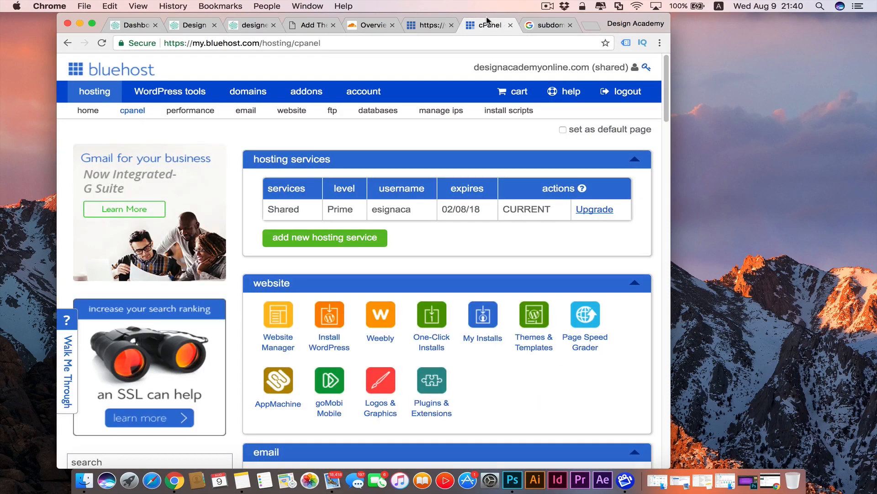
pyautogui.moveTo(437, 43)
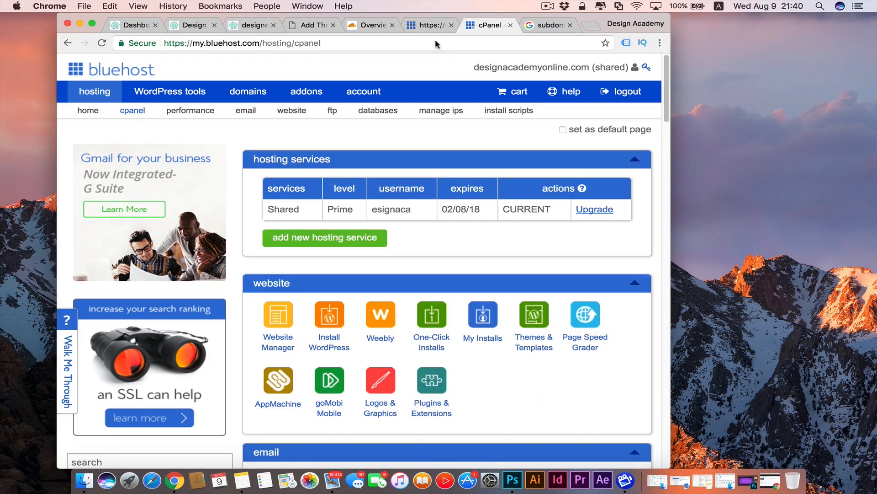
pyautogui.click(247, 91)
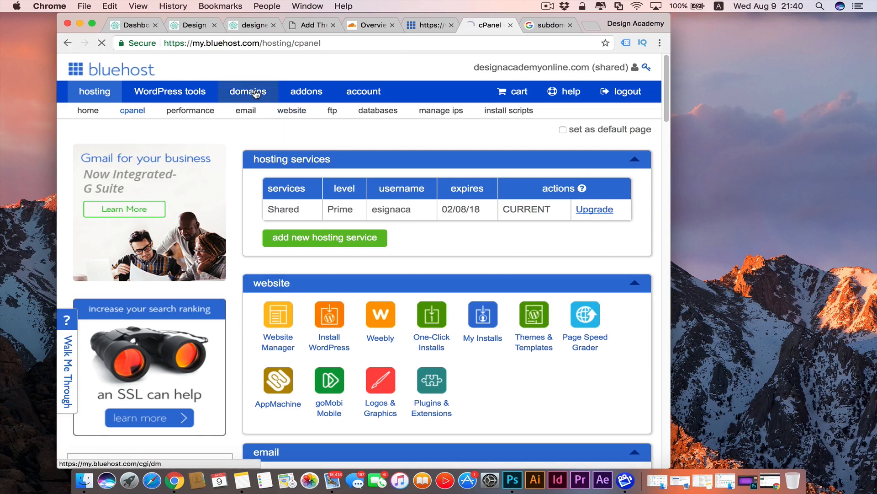
pyautogui.click(248, 92)
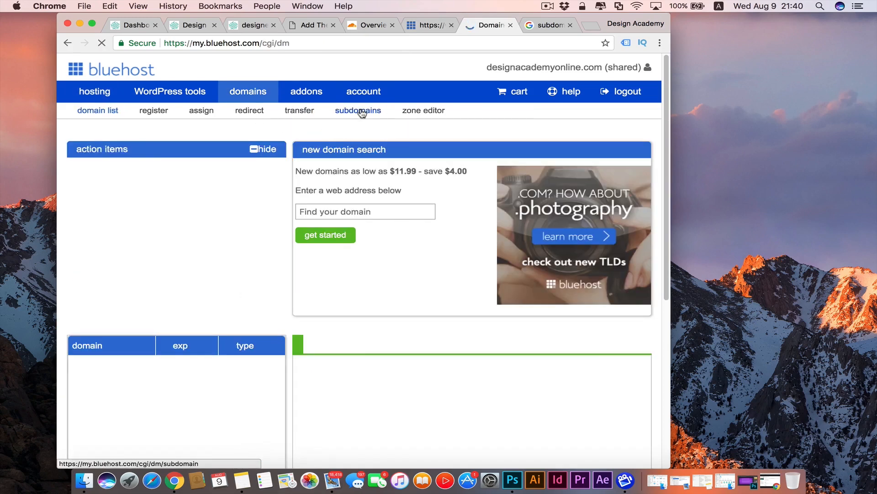
# Create the calligraphy.designacademyonline.com subdomain with a Calligraphy document root and return to the subdomain list.
pyautogui.click(357, 110)
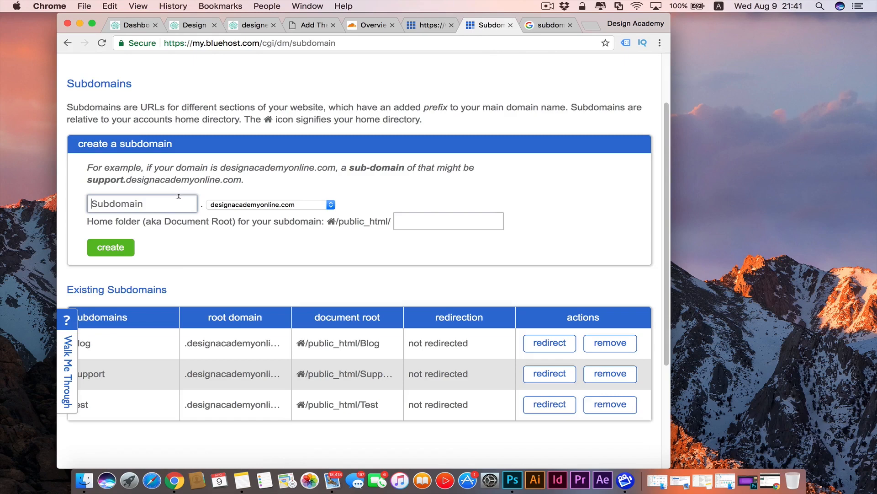
pyautogui.write('Calligraphy')
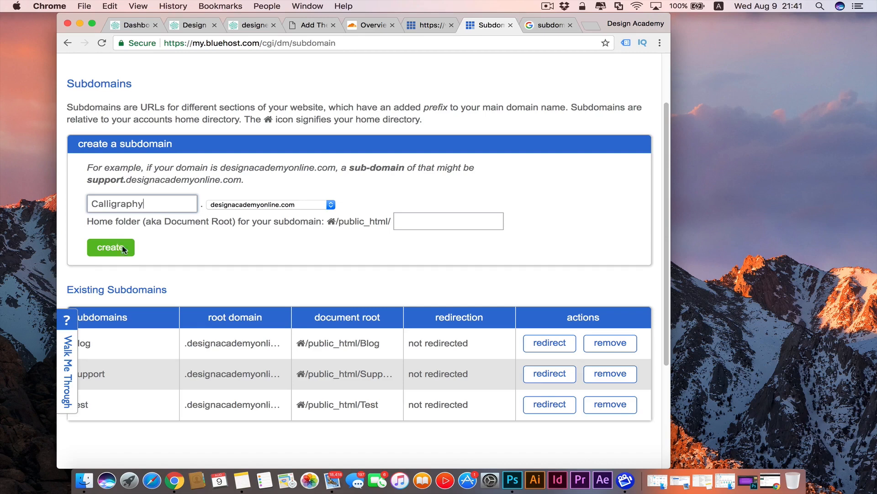
pyautogui.click(110, 247)
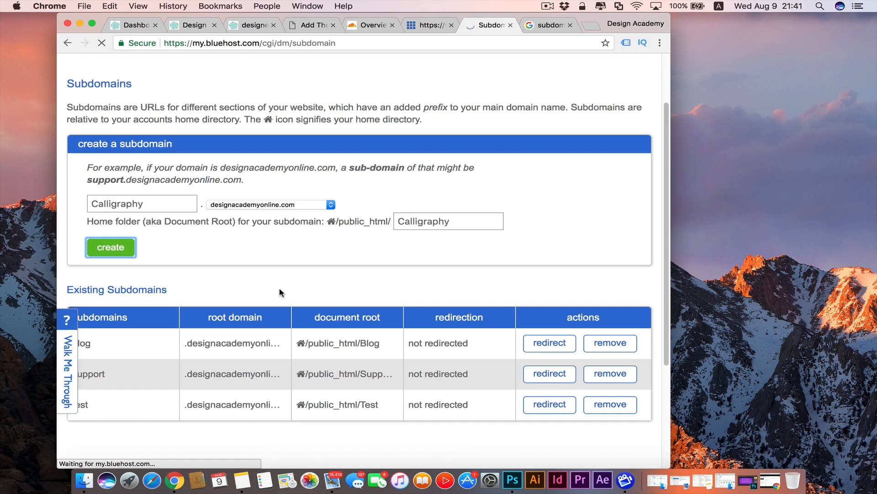
pyautogui.click(111, 247)
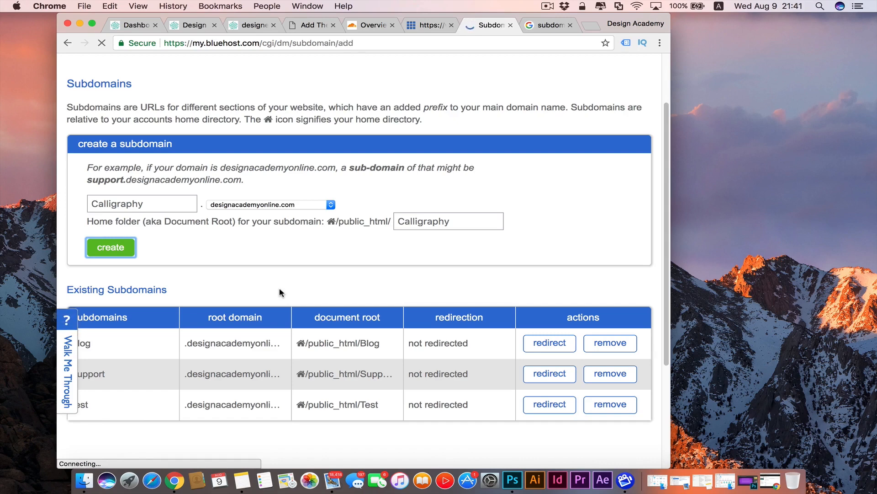
pyautogui.click(111, 246)
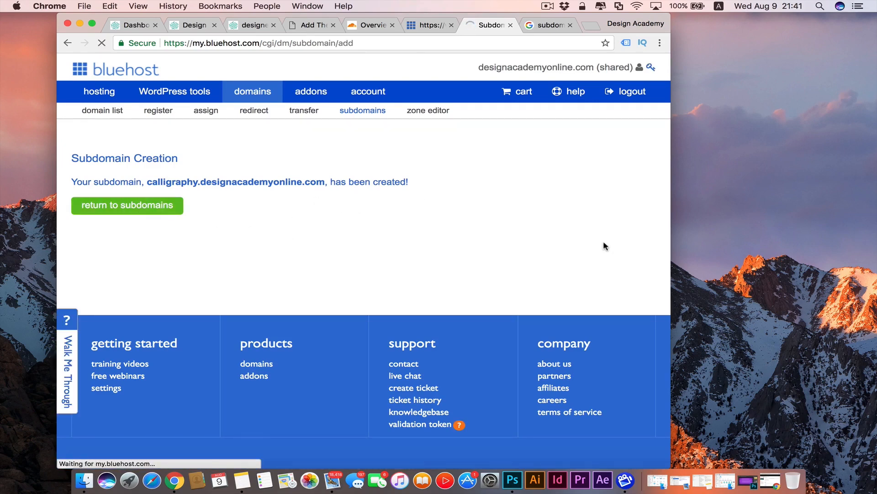
pyautogui.click(127, 205)
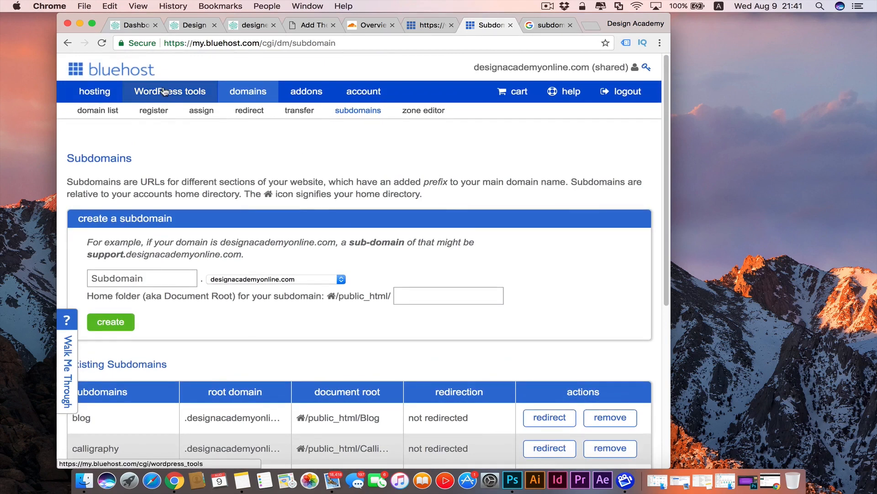
# Go to WordPress tools, keep the main www site selected, and start a New Install.
pyautogui.click(170, 92)
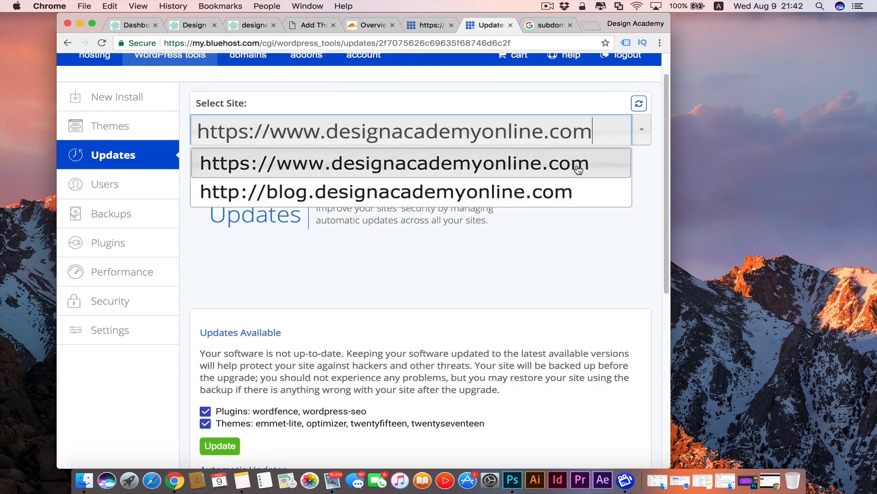
pyautogui.click(395, 163)
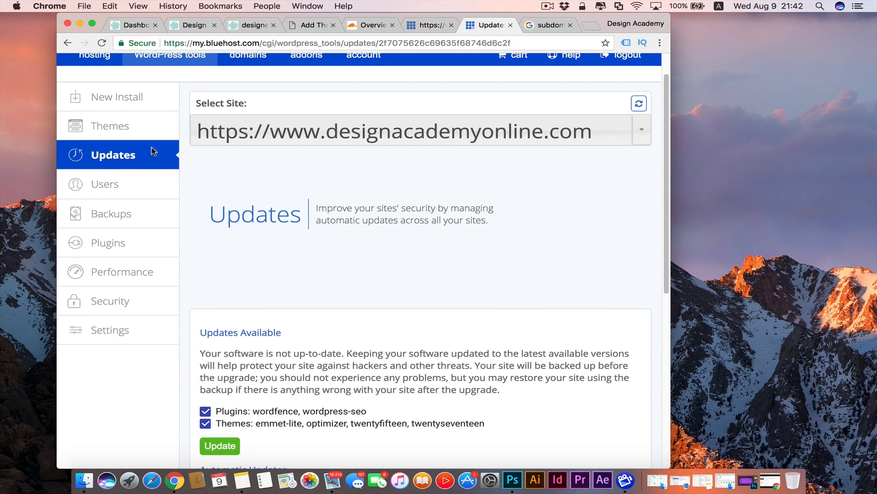
pyautogui.click(117, 97)
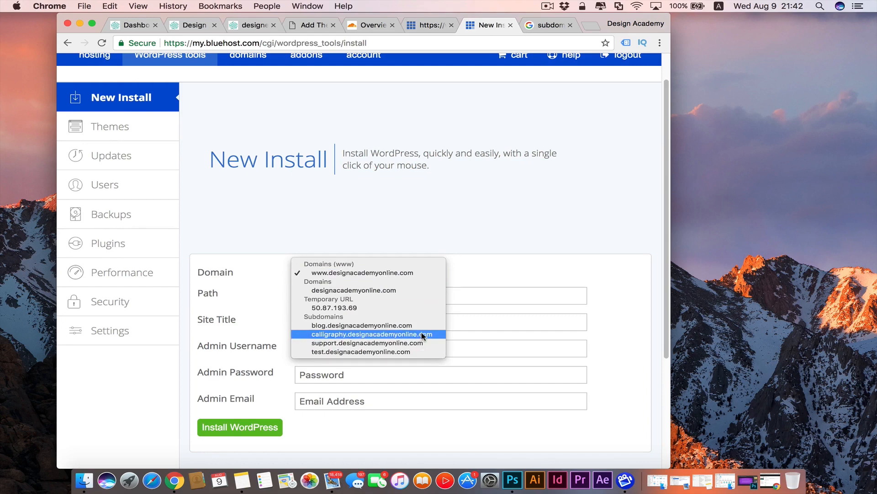
# Choose calligraphy.designacademyonline.com as the domain for the new WordPress install.
pyautogui.click(366, 273)
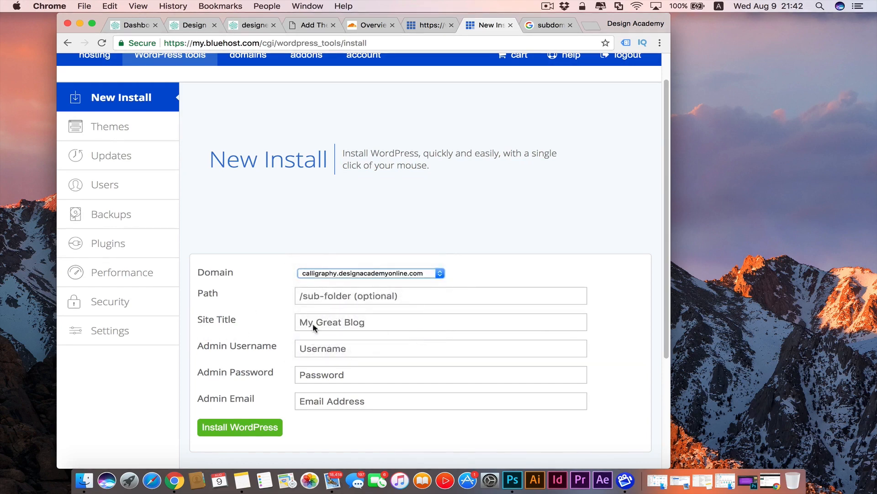
pyautogui.moveTo(218, 368)
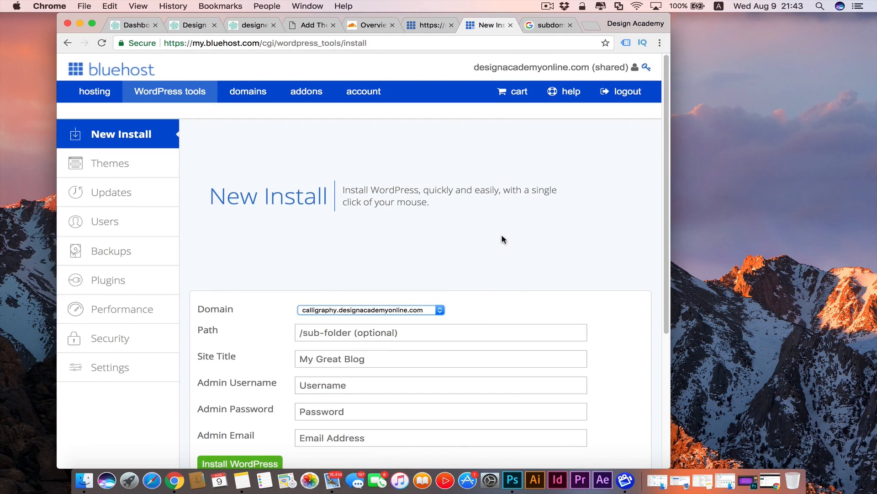
pyautogui.moveTo(374, 22)
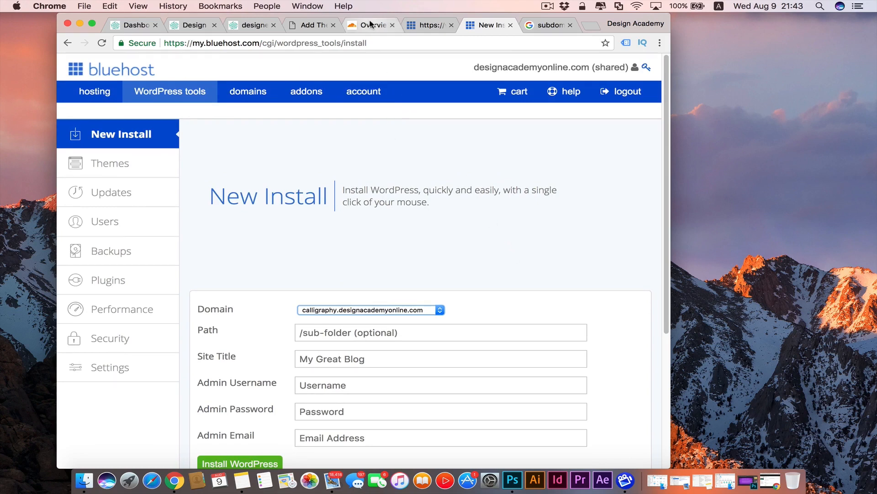
pyautogui.moveTo(374, 24)
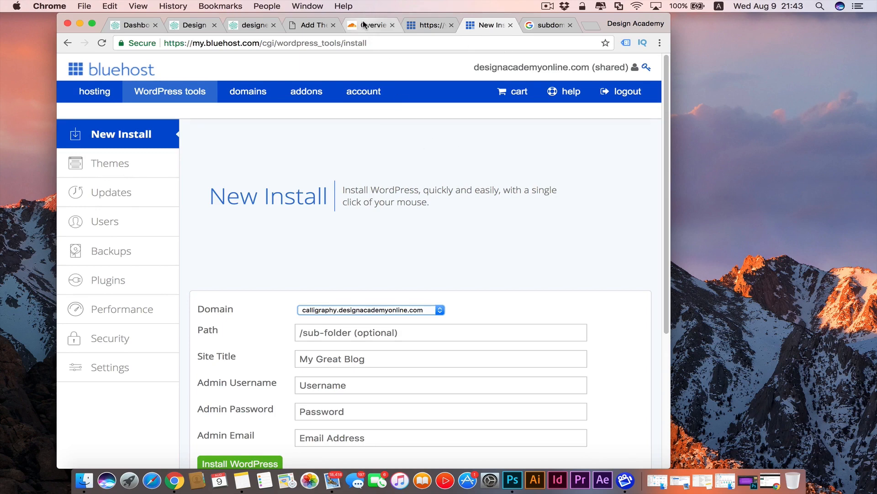
# Switch to Cloudflare and show the DNS records table for designacademyonline.com.
pyautogui.click(373, 25)
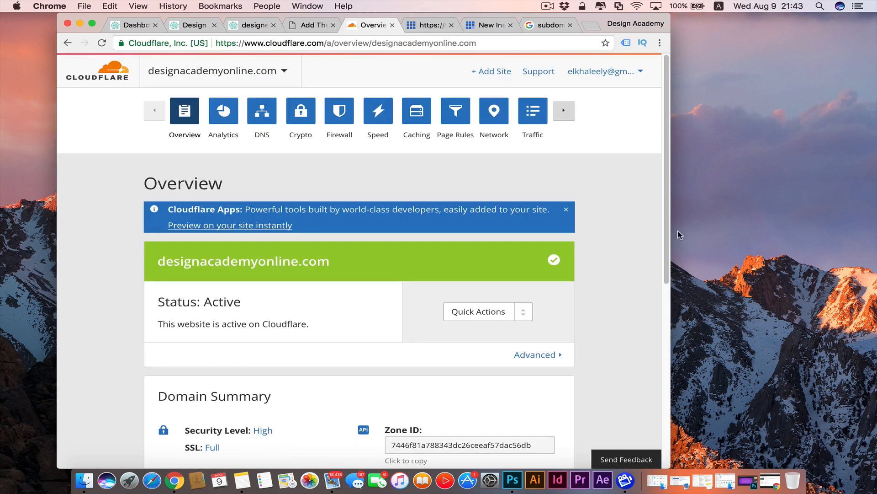
pyautogui.moveTo(629, 220)
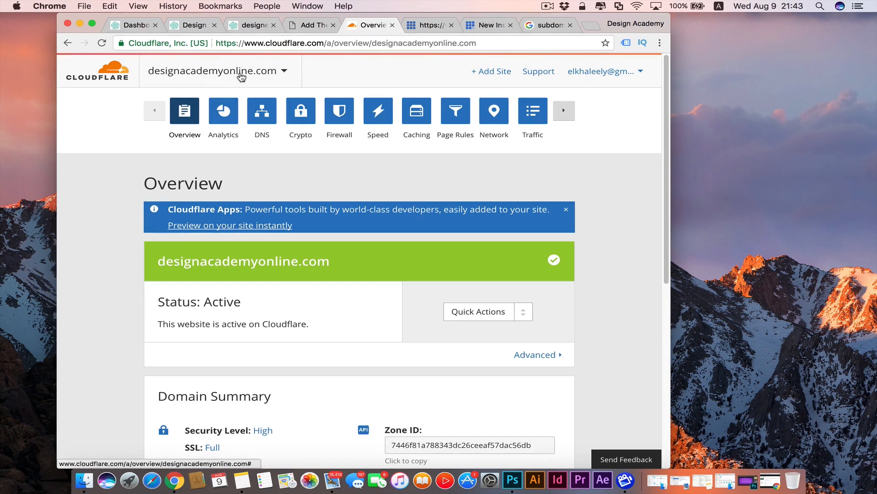
pyautogui.click(262, 111)
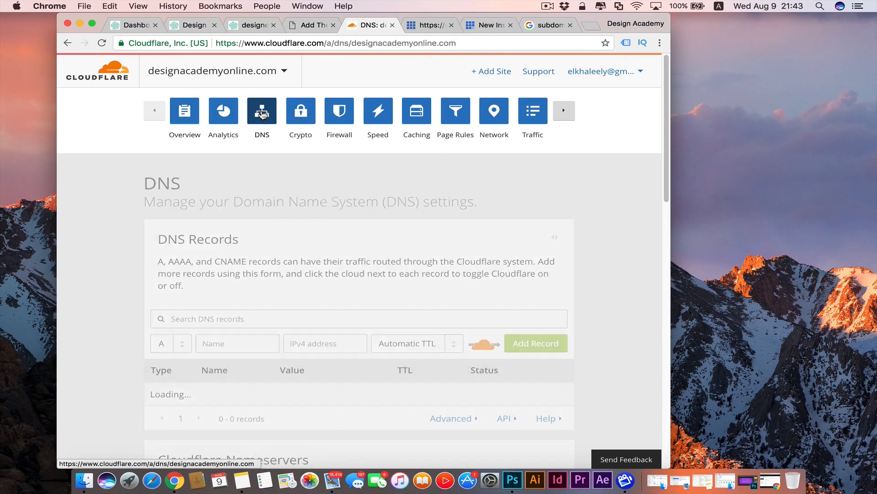
pyautogui.scroll(-3)
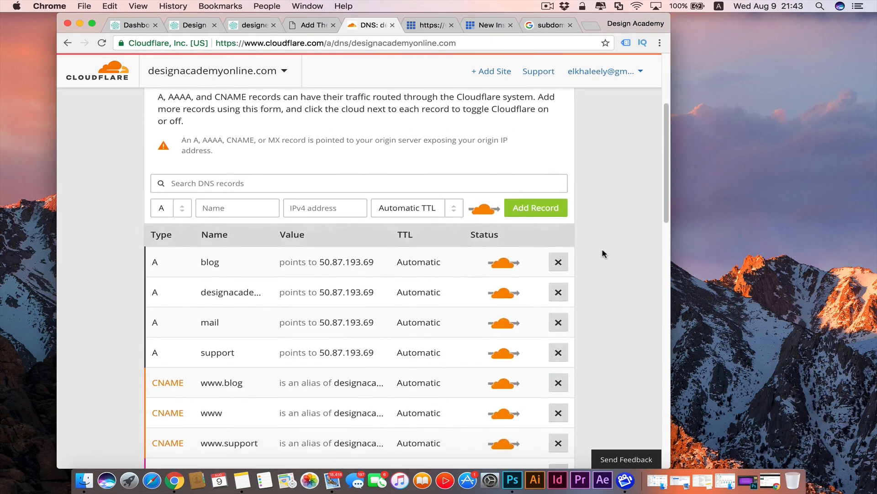
pyautogui.scroll(-3)
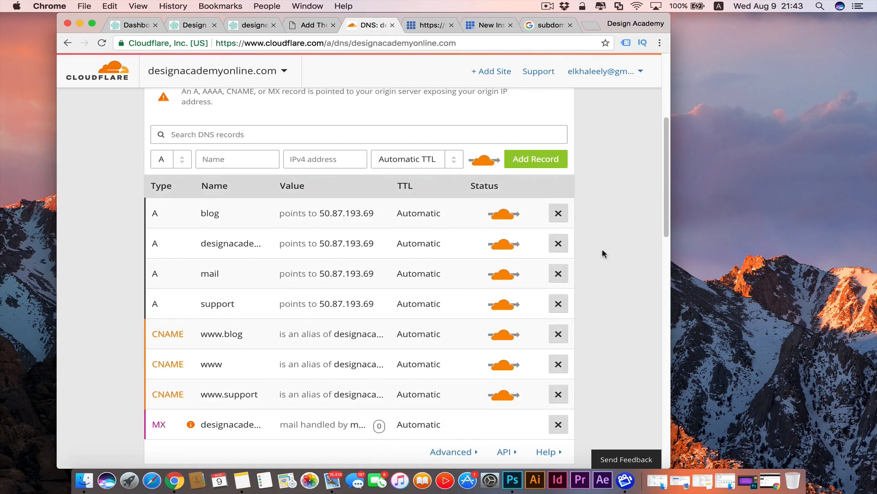
pyautogui.scroll(-3)
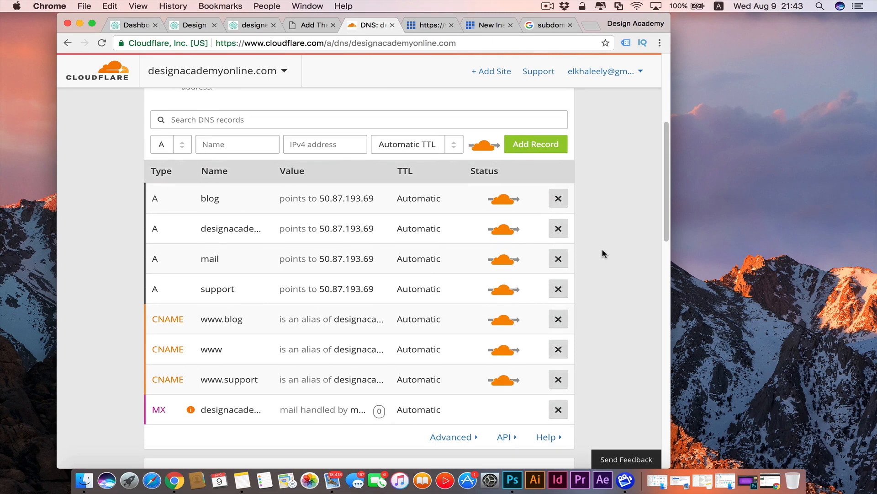
pyautogui.click(209, 198)
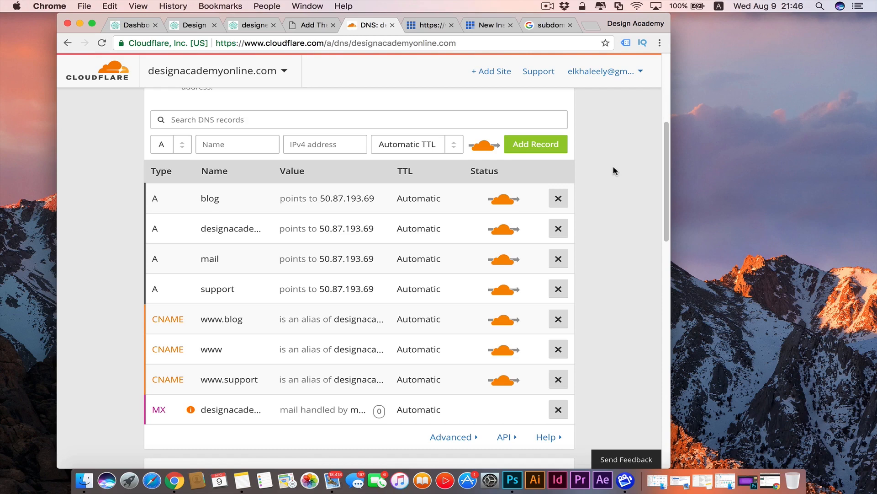
# Copy the root domain's IP 50.87.193.69 from the existing records into the new record's IPv4 field.
pyautogui.click(326, 198)
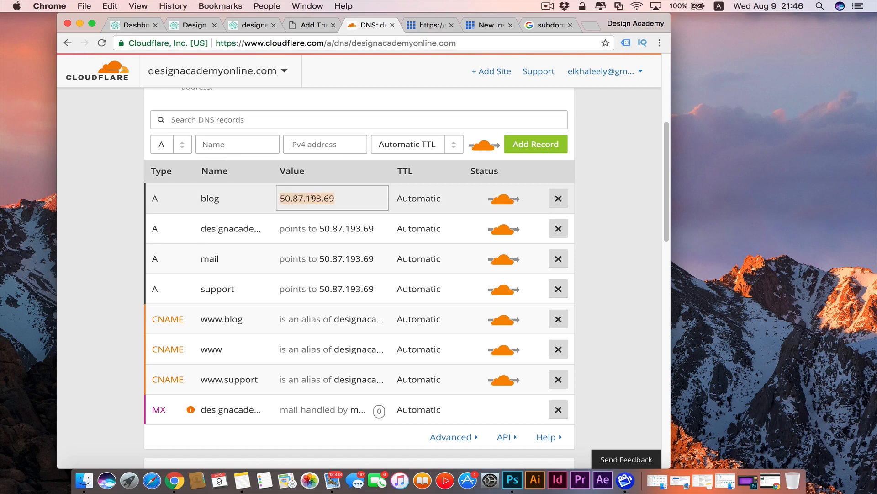
pyautogui.click(332, 319)
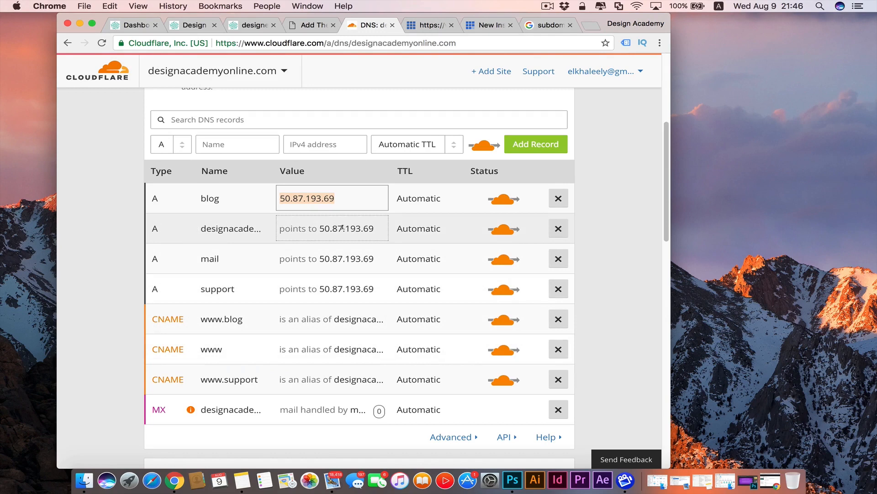
pyautogui.click(331, 229)
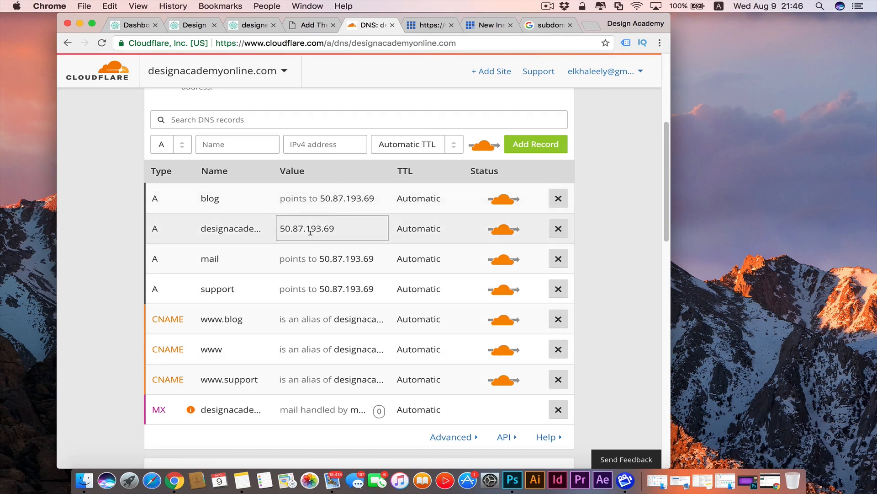
pyautogui.doubleClick(307, 229)
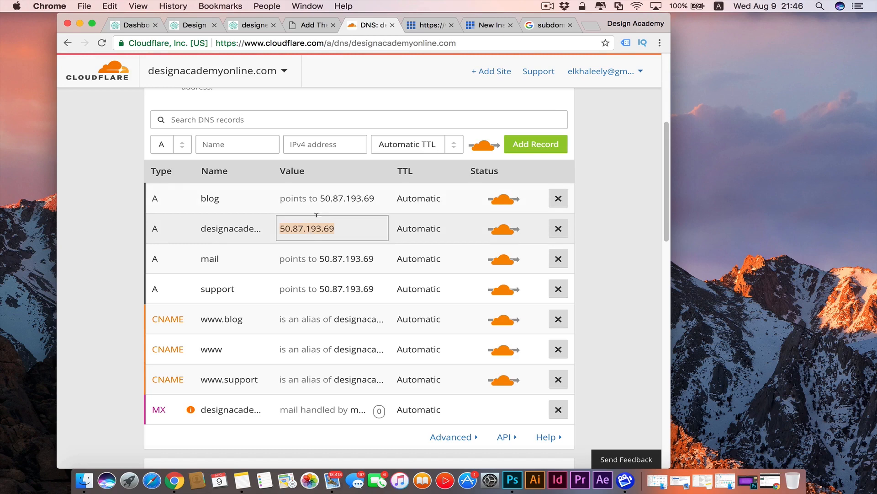
pyautogui.write('50.87.193.69')
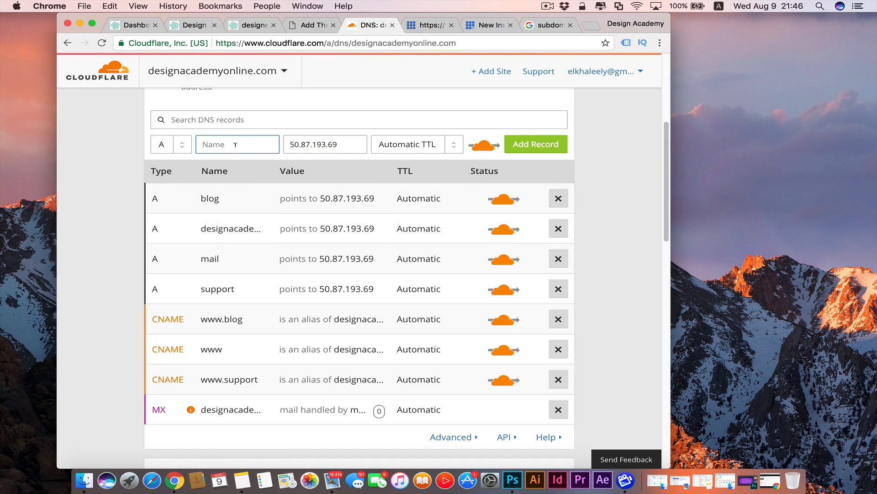
# Name the A record calligraphy and add it to the DNS records.
pyautogui.write('calligra')
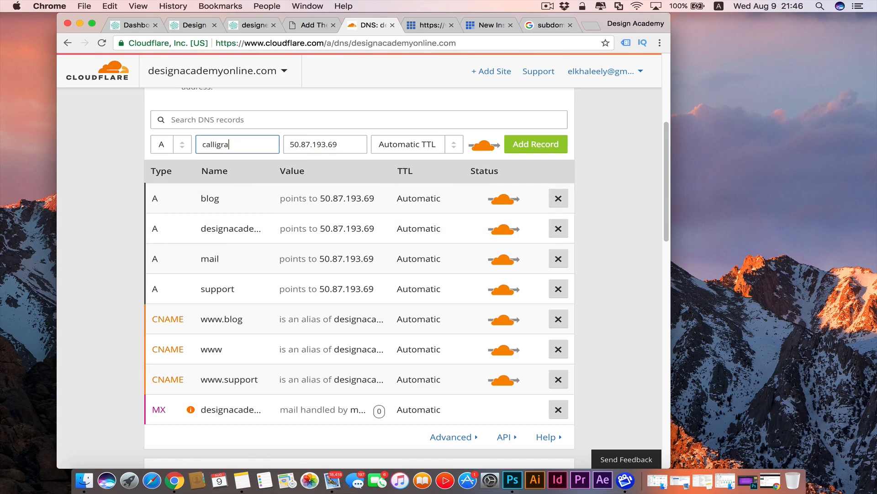
pyautogui.write('phy')
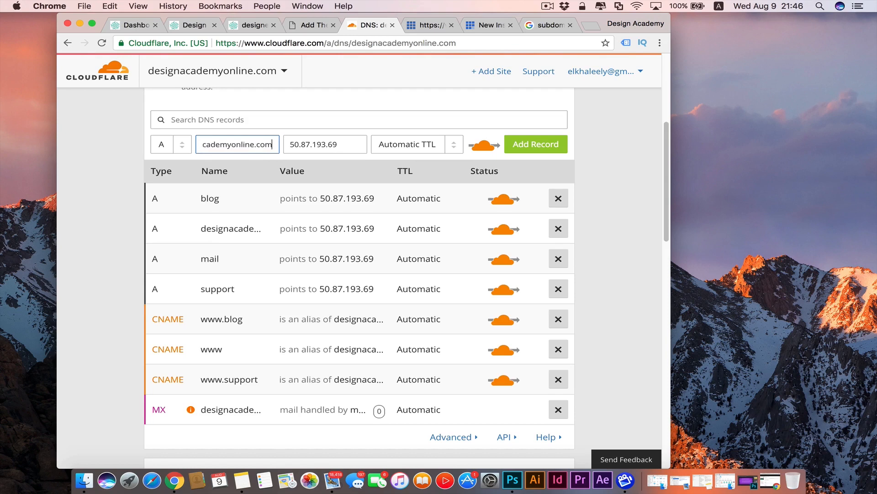
pyautogui.click(535, 144)
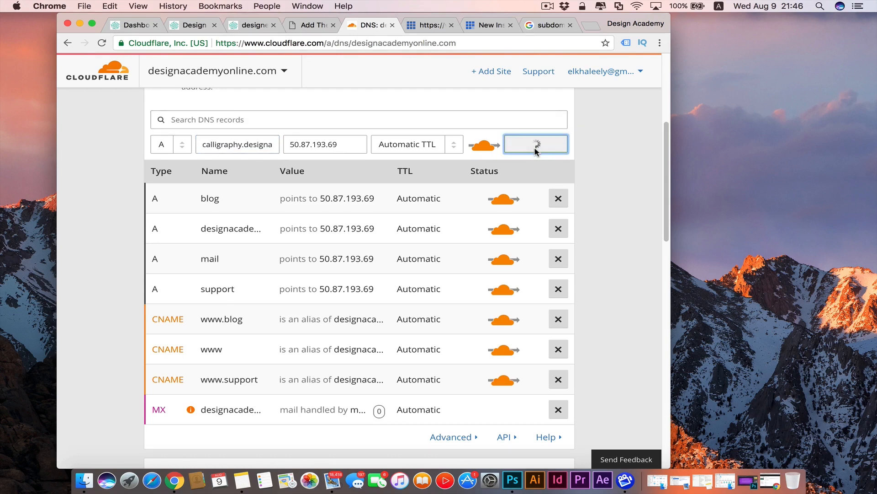
pyautogui.click(536, 144)
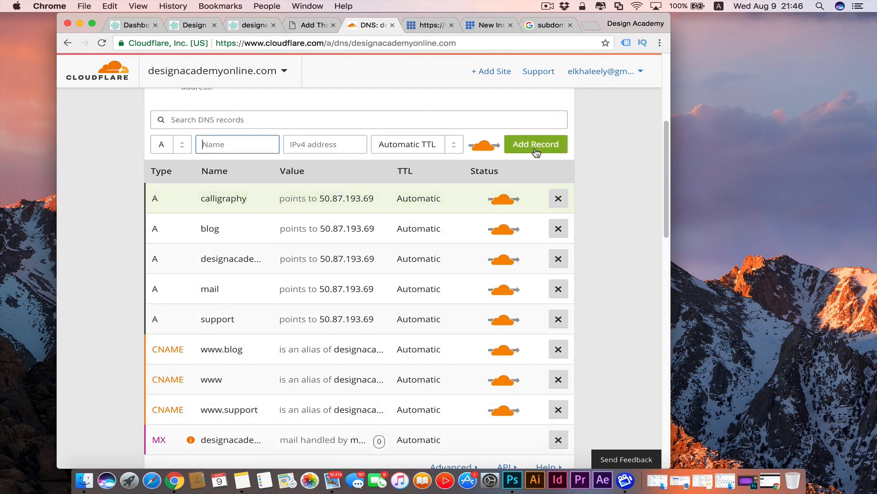
pyautogui.moveTo(428, 195)
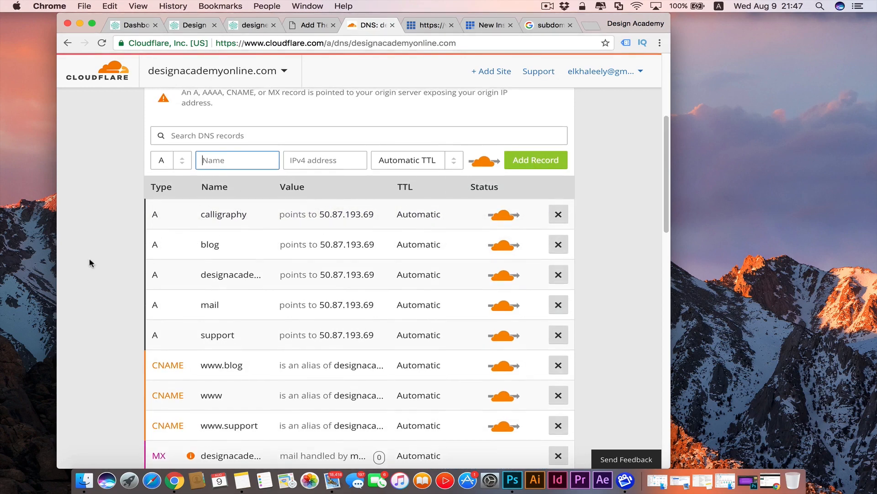
pyautogui.click(170, 160)
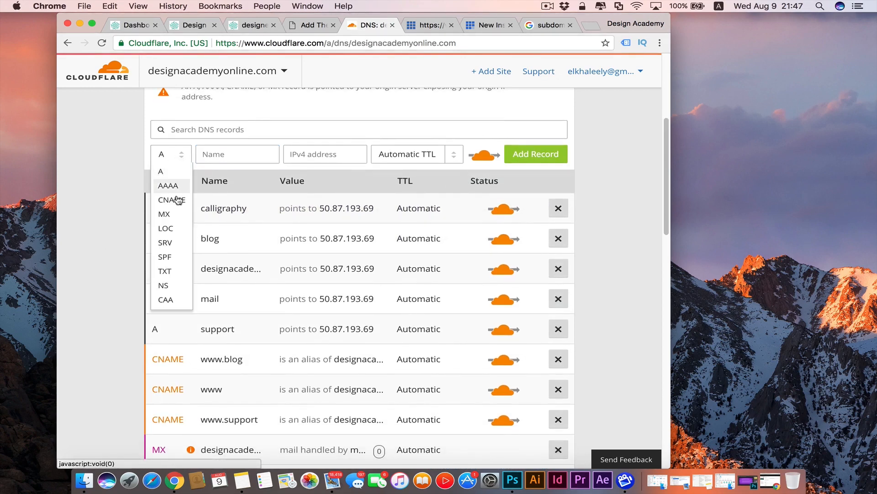
pyautogui.click(171, 199)
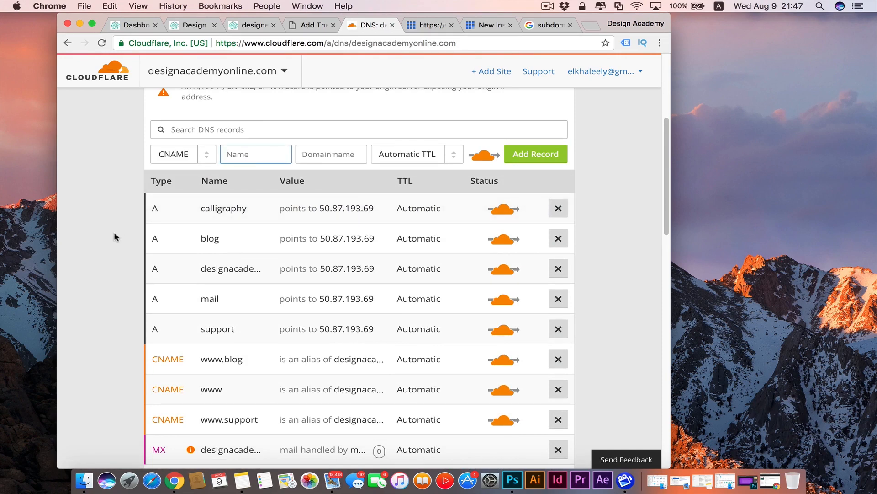
pyautogui.scroll(-3)
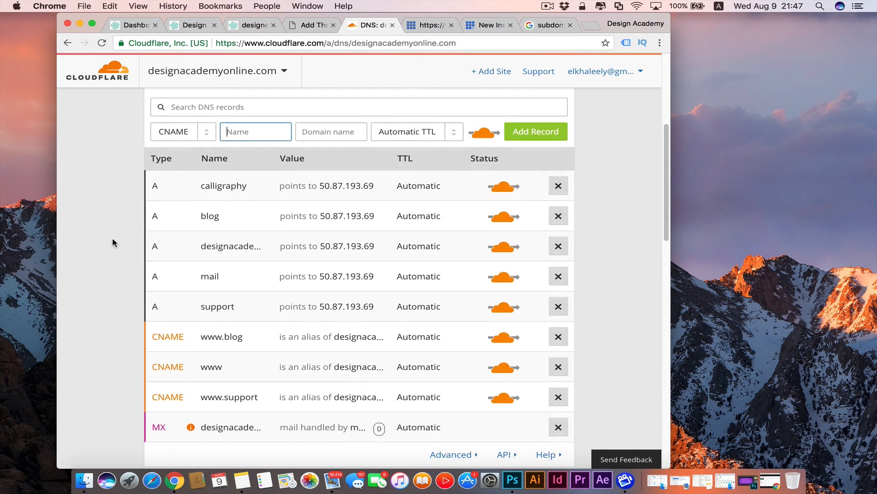
pyautogui.write('www.calligraphy')
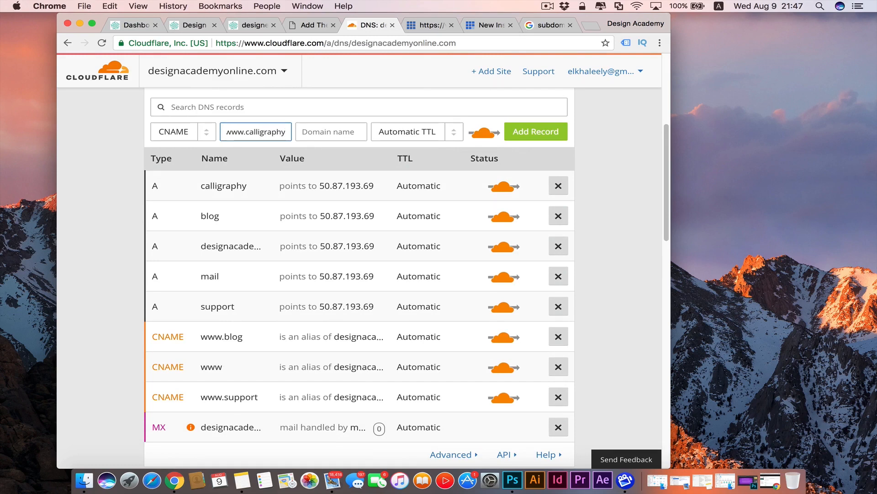
pyautogui.write('d')
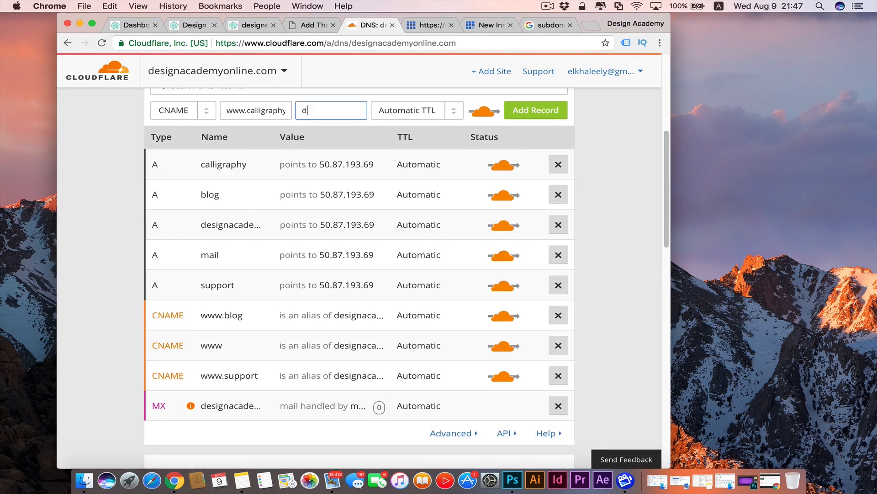
pyautogui.write('esign')
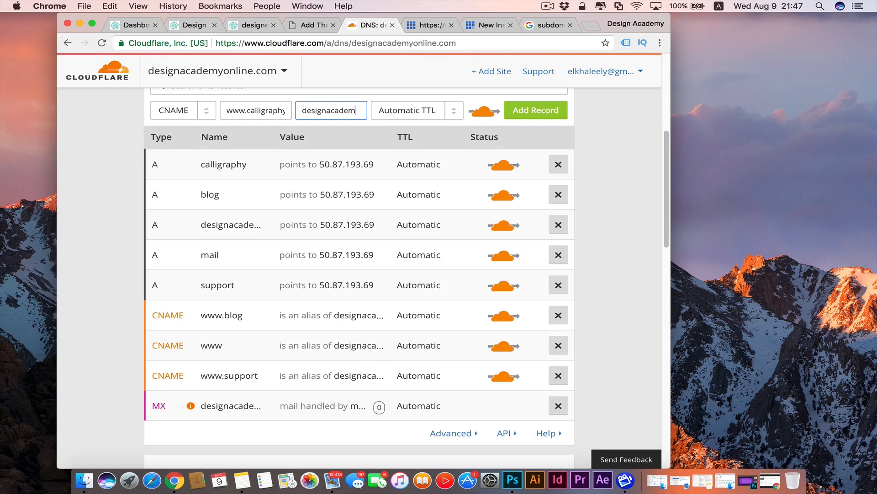
pyautogui.write('academyonline')
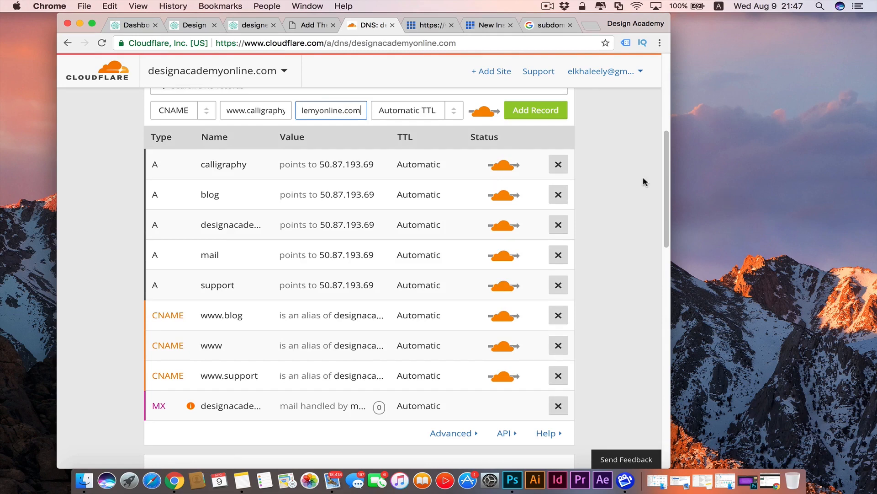
pyautogui.click(536, 110)
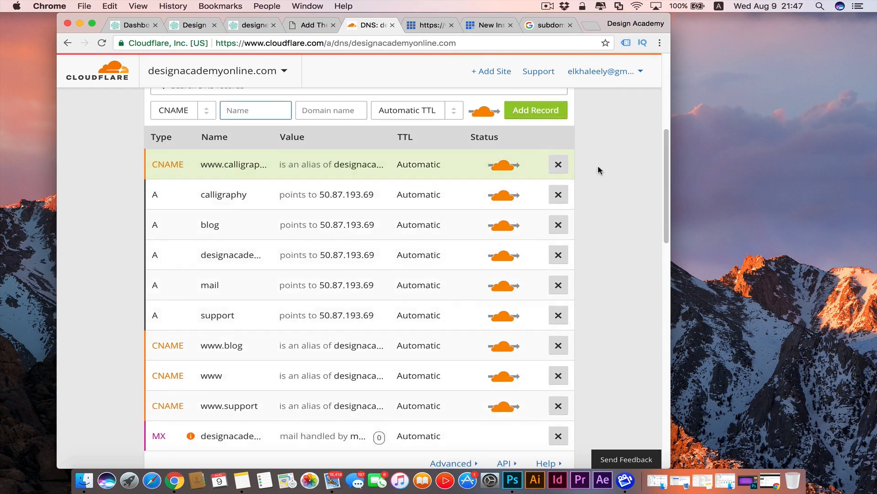
pyautogui.click(234, 165)
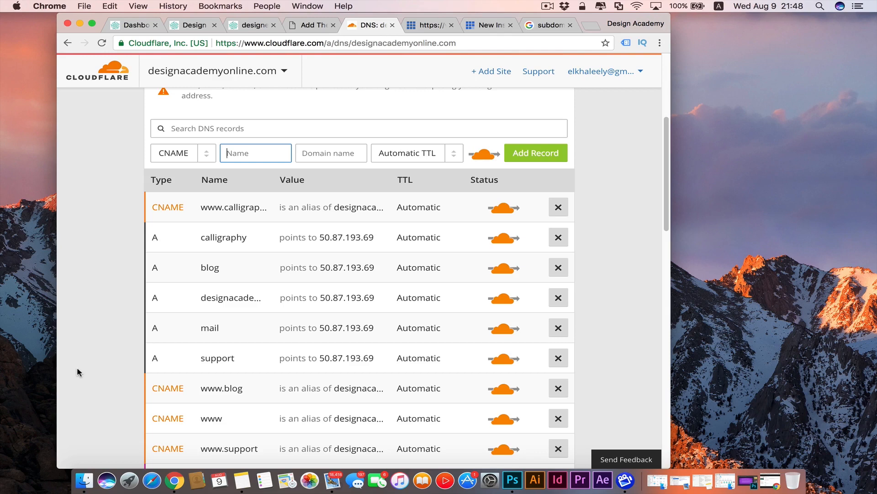
pyautogui.moveTo(73, 290)
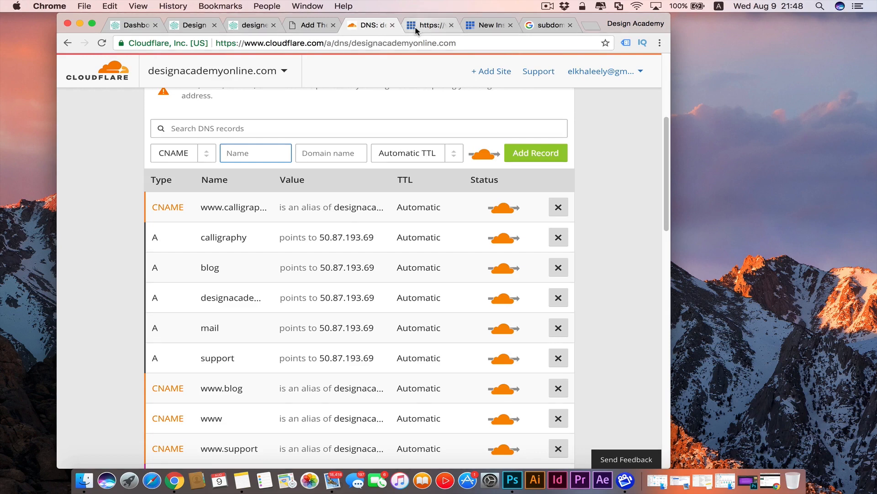
# Switch to the Mojo Marketplace WordPress install page showing the failed HTTP 301 check for blog.designacademyonline.com.
pyautogui.click(432, 25)
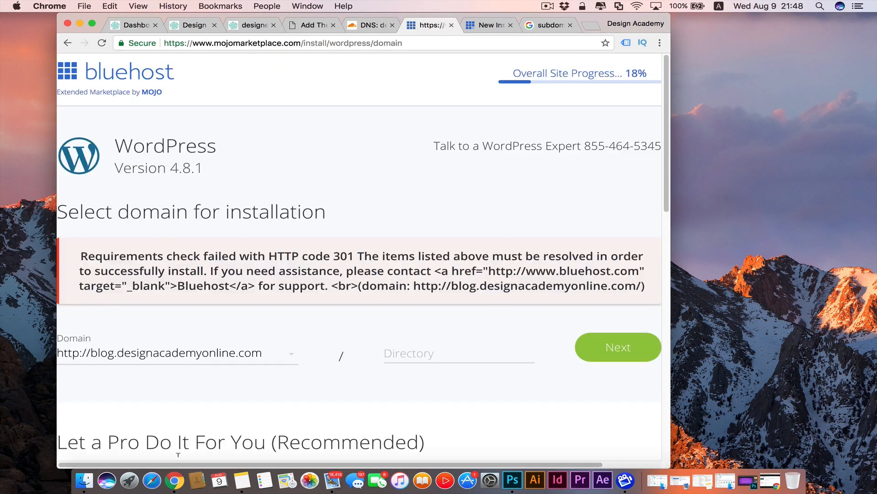
pyautogui.moveTo(253, 371)
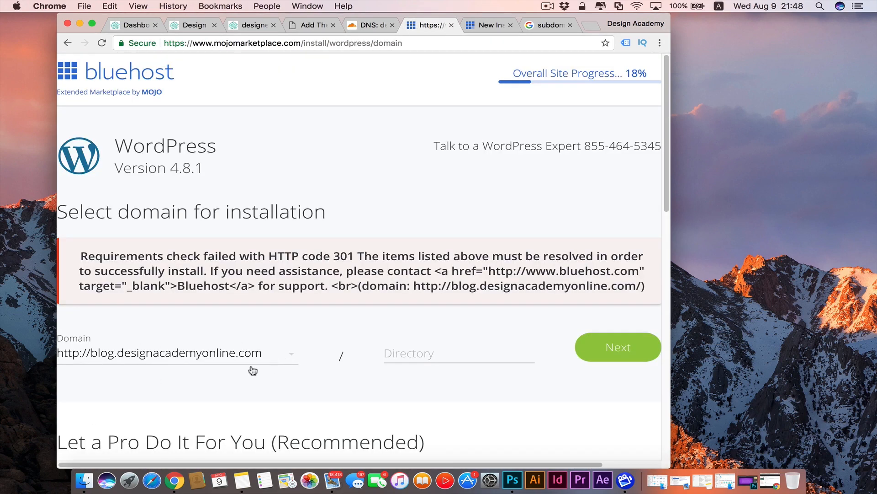
pyautogui.scroll(-3)
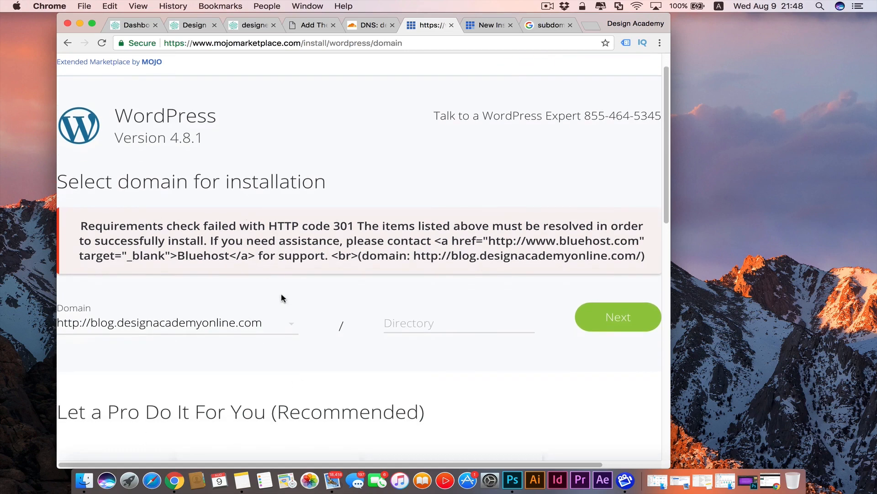
pyautogui.moveTo(440, 300)
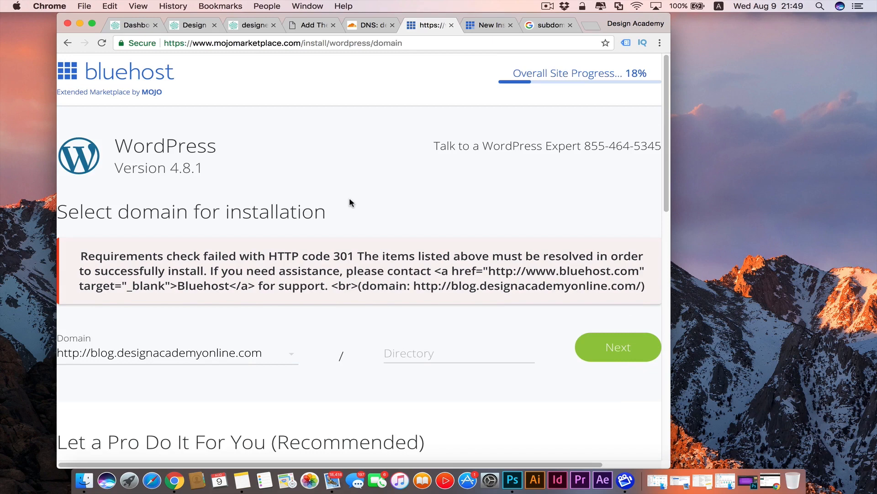
pyautogui.moveTo(320, 135)
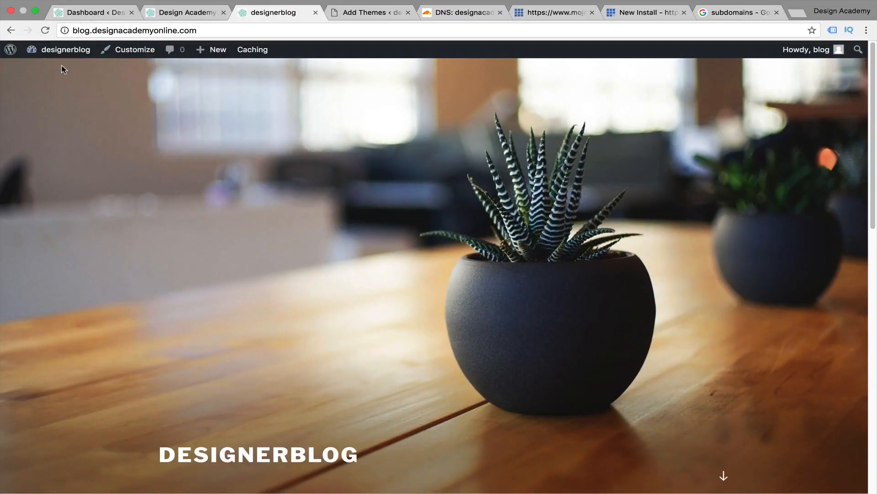
pyautogui.moveTo(129, 137)
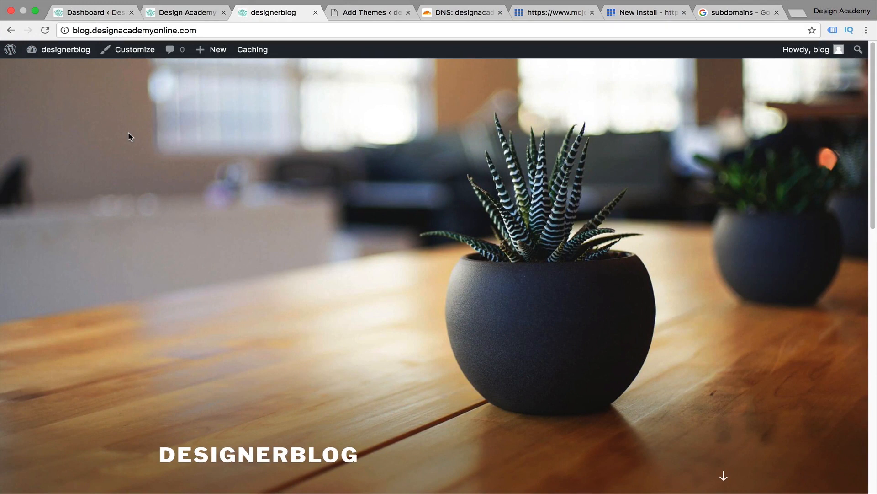
pyautogui.moveTo(396, 241)
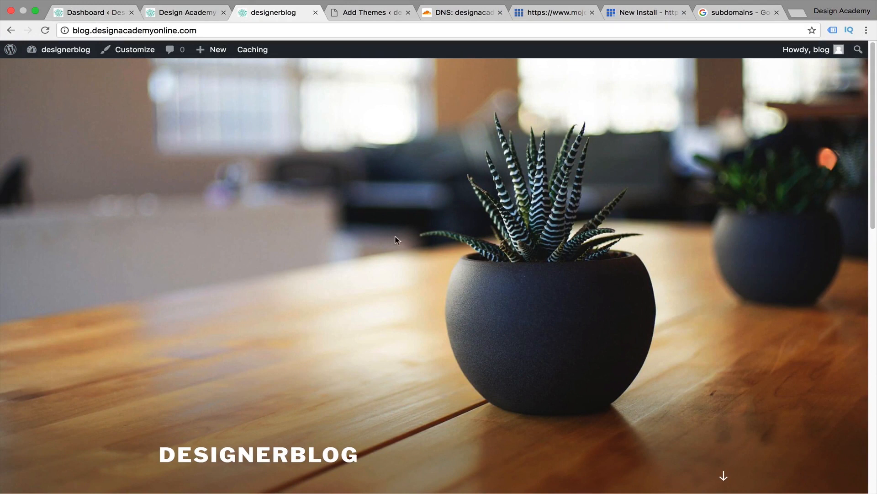